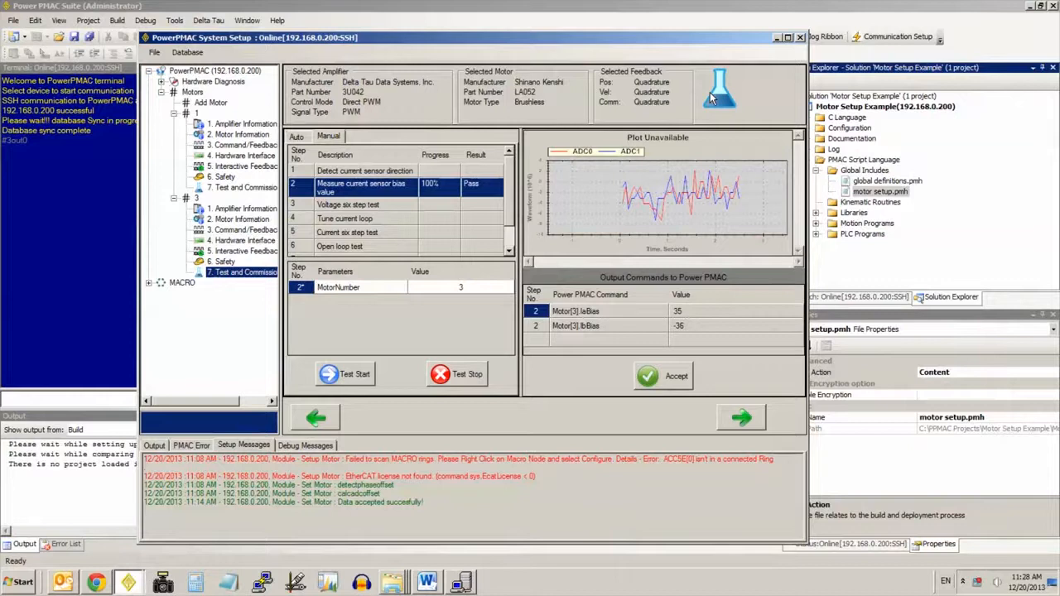
{"action": "mouse_move", "coordinate": [718, 86]}
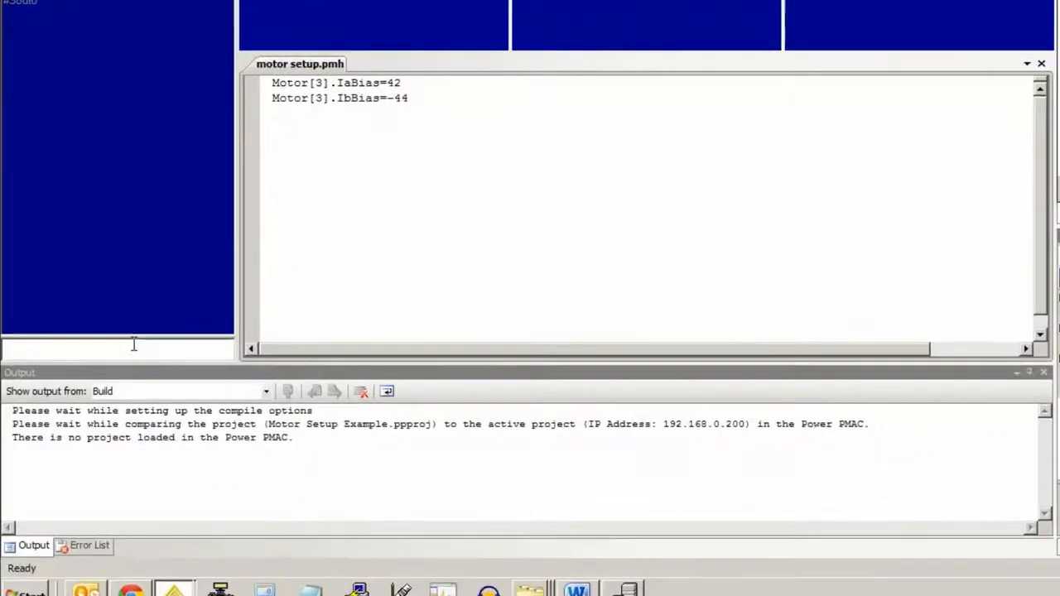
{"action": "type", "text": "#3out0"}
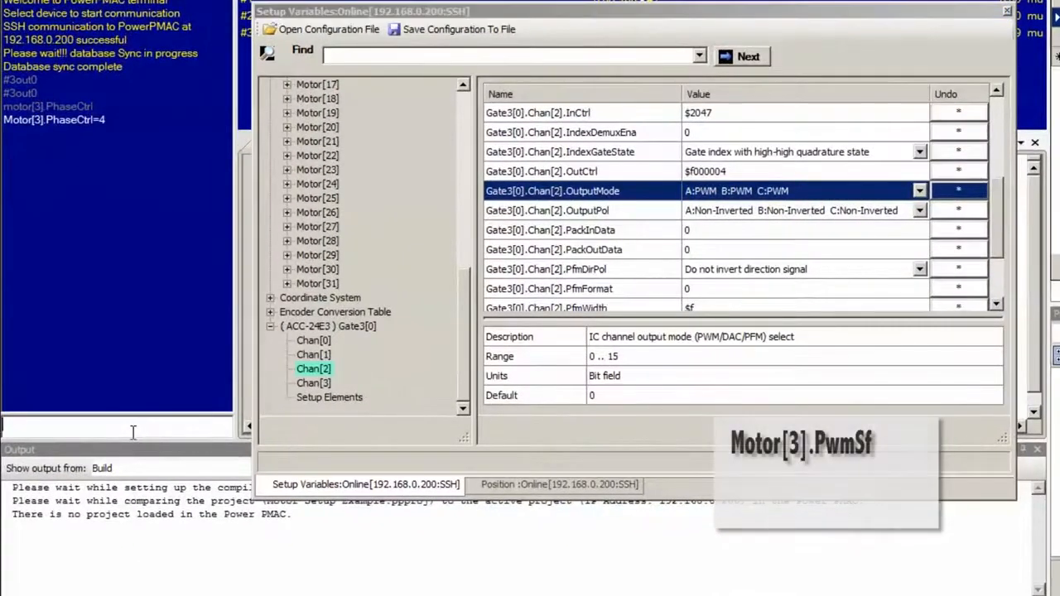
Enter Motor[3].PhaseCtrl=4 and Motor[3].PwmSf=11350 in the Terminal
{"action": "type", "text": "Motor[3].IaMeas"}
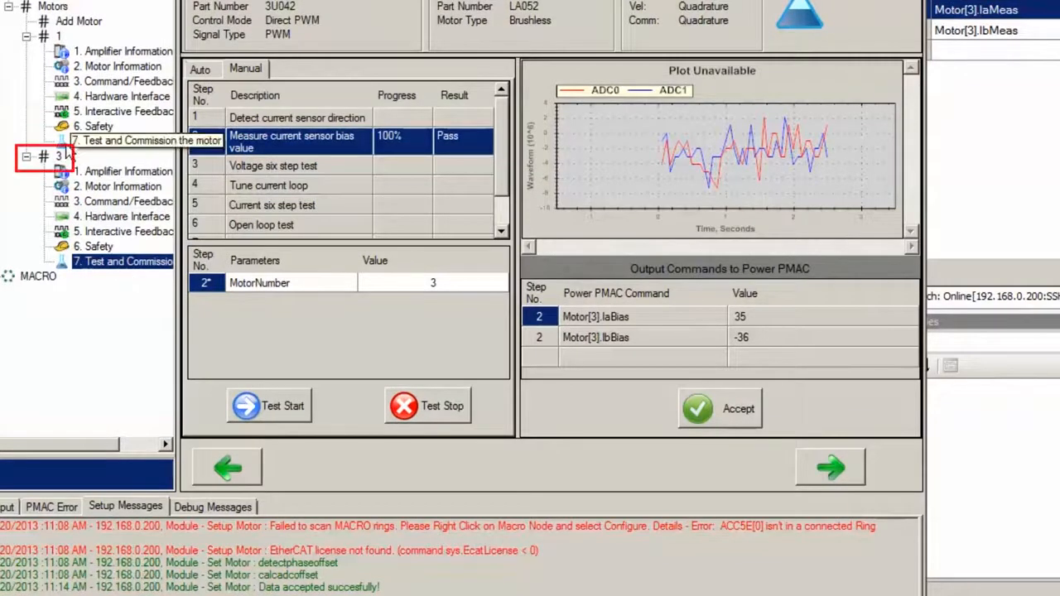
Manually run the current sensor bias test for motor 3 and accept IaBias -28, IbBias -35
{"action": "left_click", "coordinate": [129, 262]}
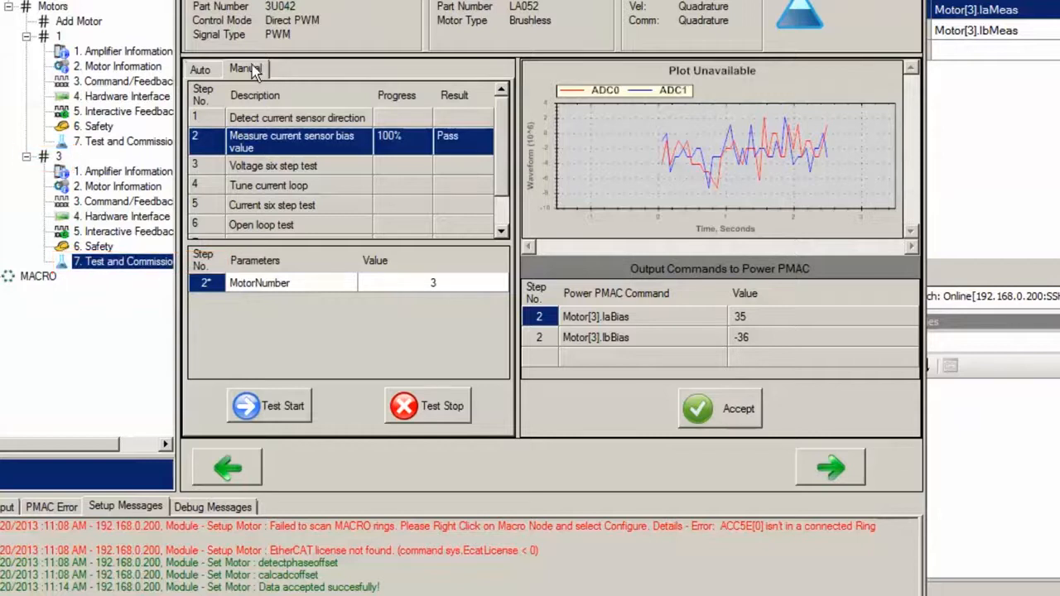
{"action": "left_click", "coordinate": [245, 68]}
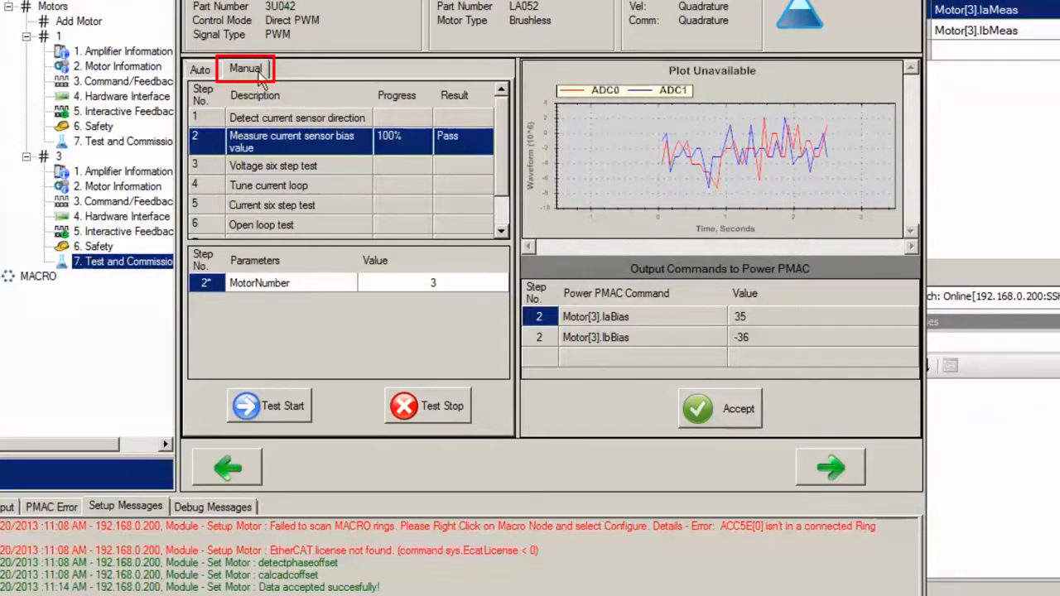
{"action": "left_click", "coordinate": [292, 143]}
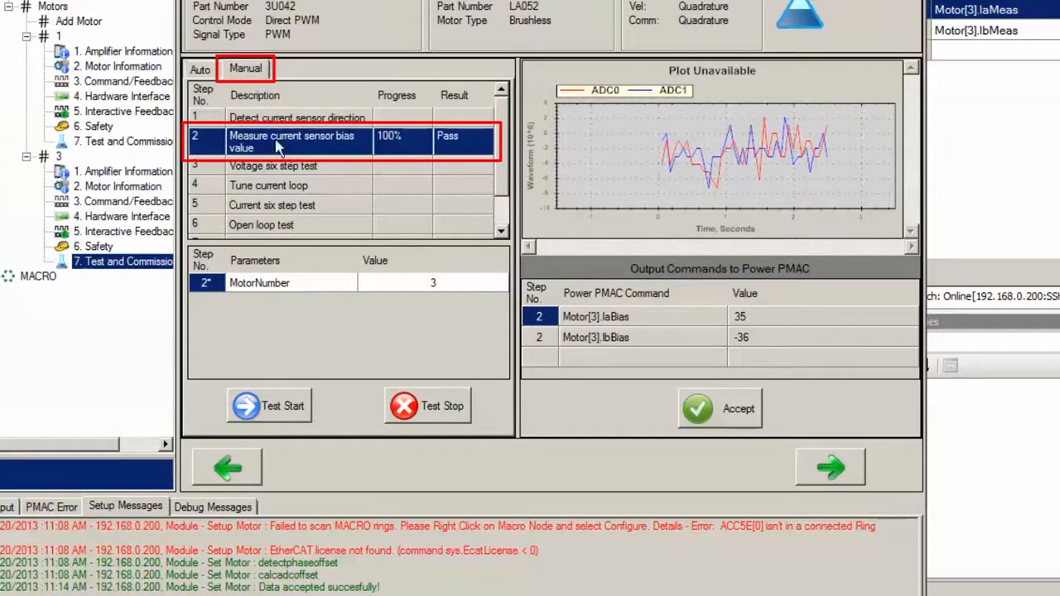
{"action": "mouse_move", "coordinate": [346, 153]}
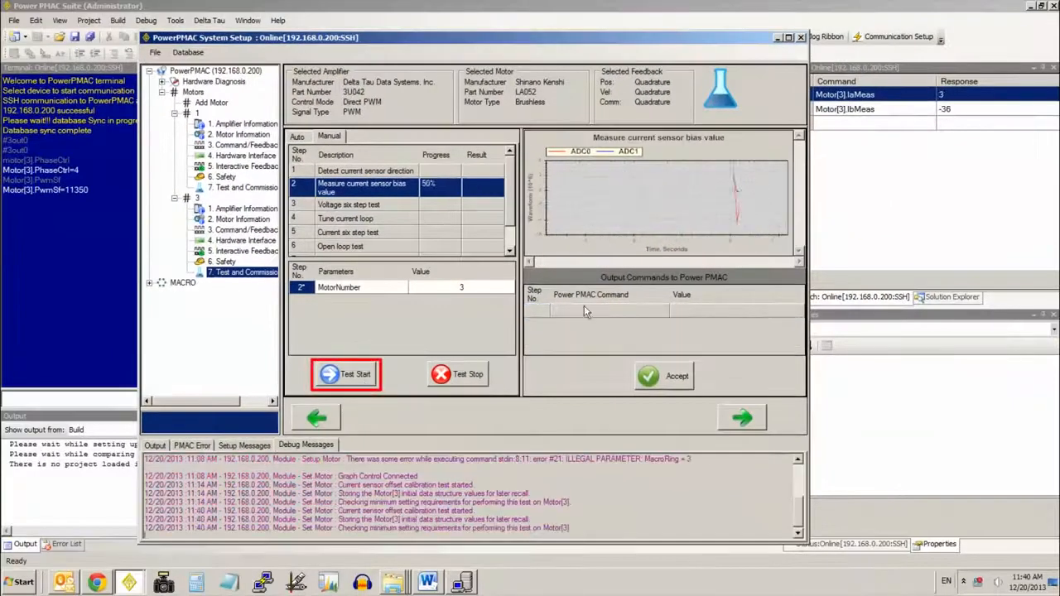
{"action": "left_click", "coordinate": [344, 374]}
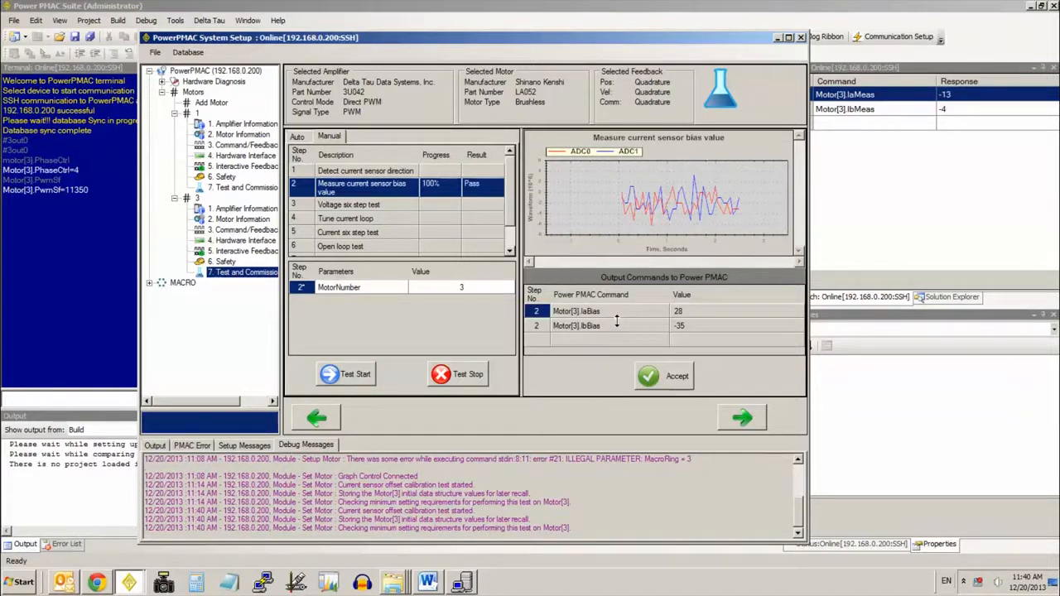
{"action": "mouse_move", "coordinate": [663, 376]}
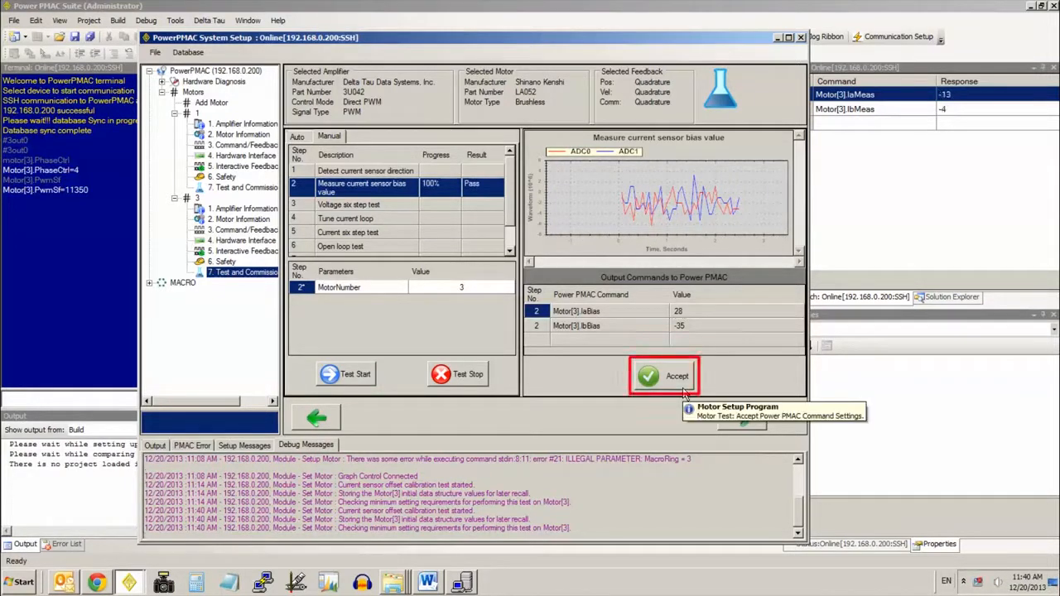
{"action": "left_click", "coordinate": [662, 374]}
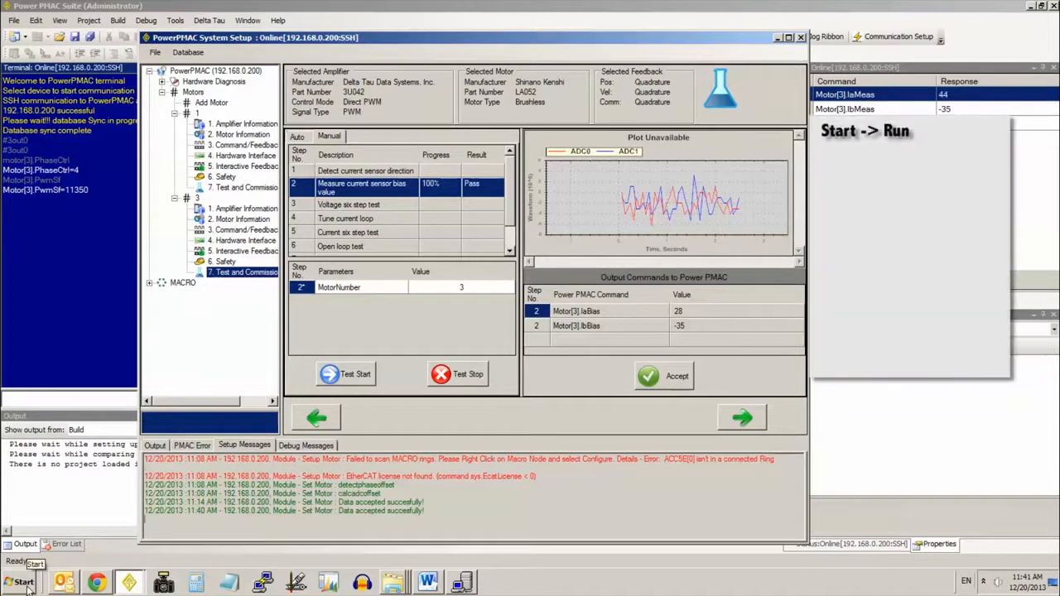
{"action": "left_click", "coordinate": [24, 581]}
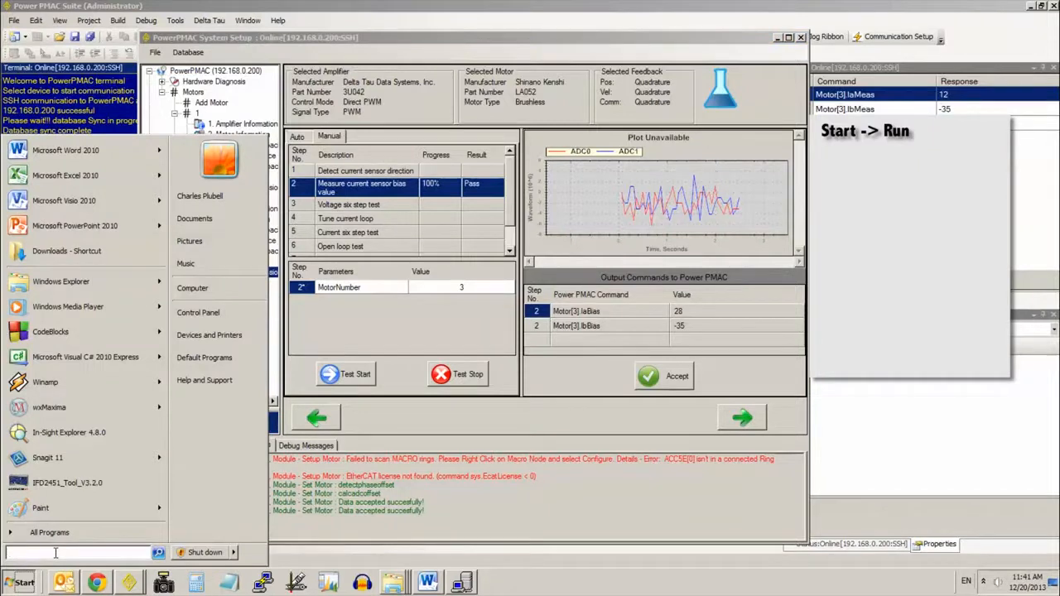
{"action": "type", "text": "telnet"}
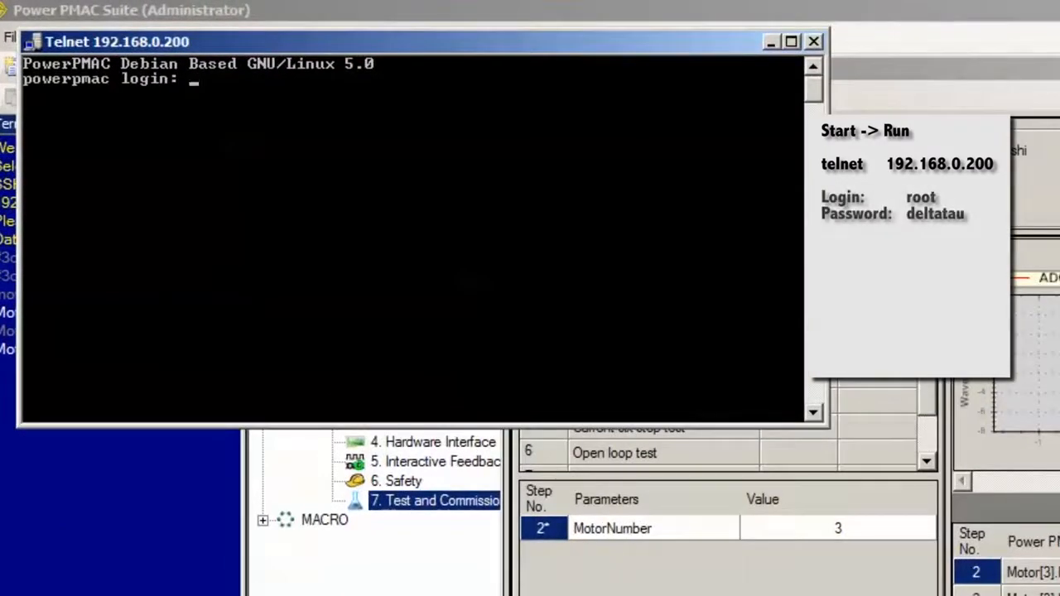
{"action": "type", "text": "root"}
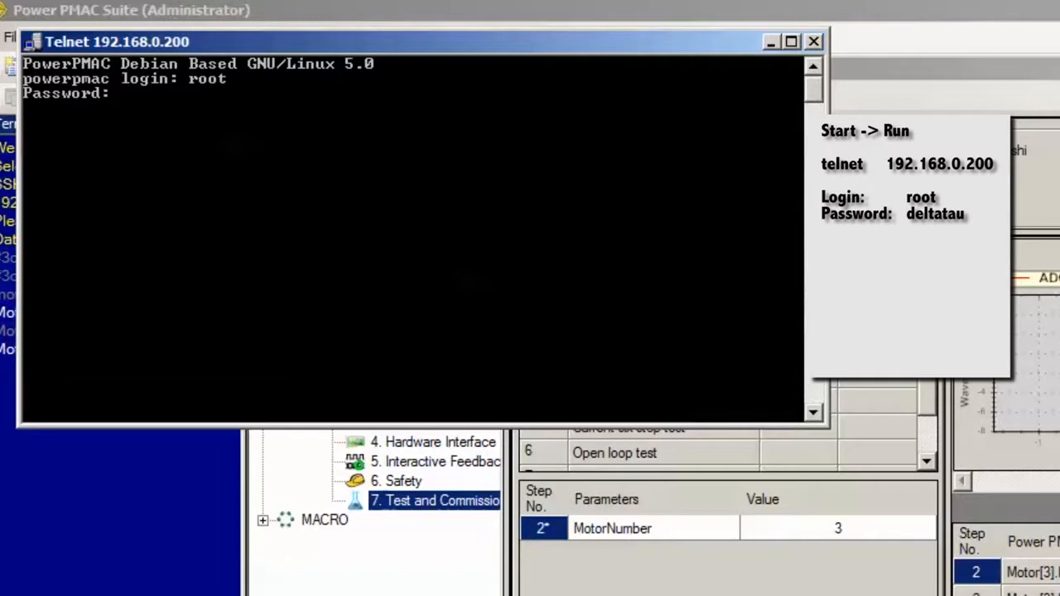
{"action": "type", "text": "deltatau"}
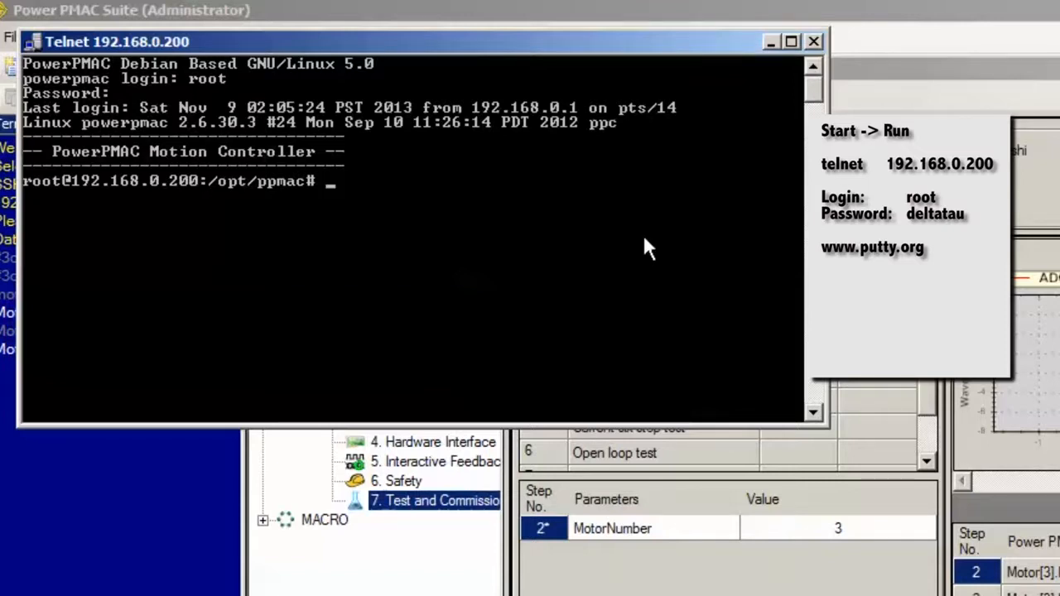
From the setup directory run calcadcoffset 3, reporting Motor[3] IaBias 25 and IbBias -35
{"action": "type", "text": "cd setup"}
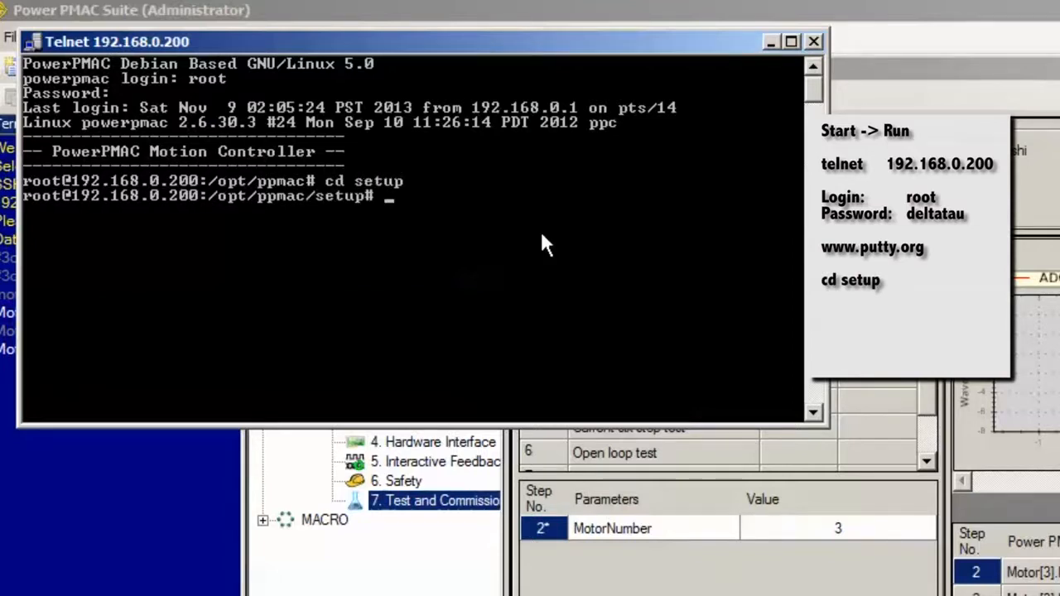
{"action": "type", "text": "ls"}
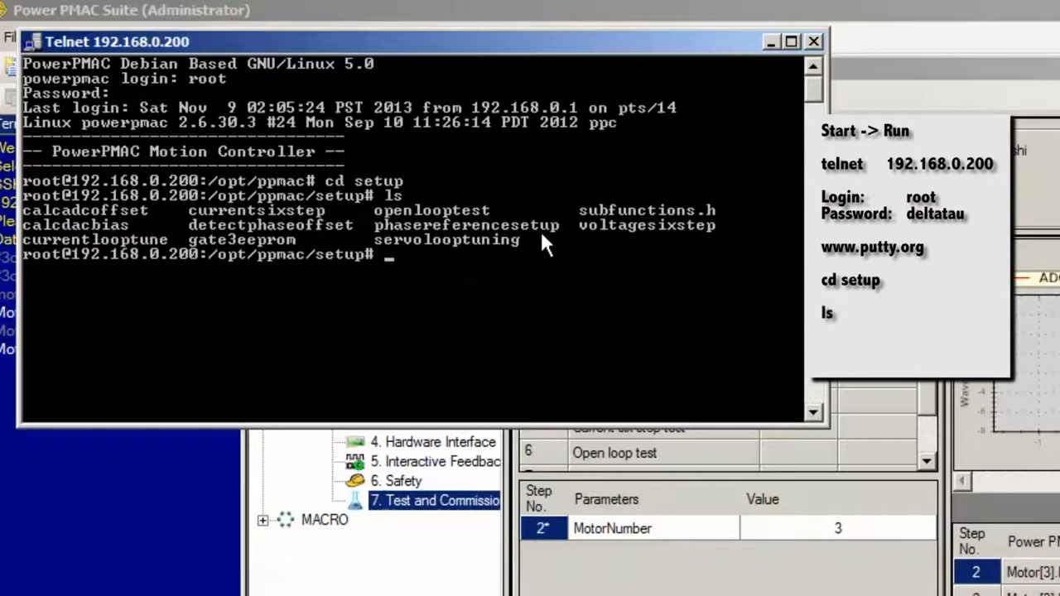
{"action": "mouse_move", "coordinate": [422, 301]}
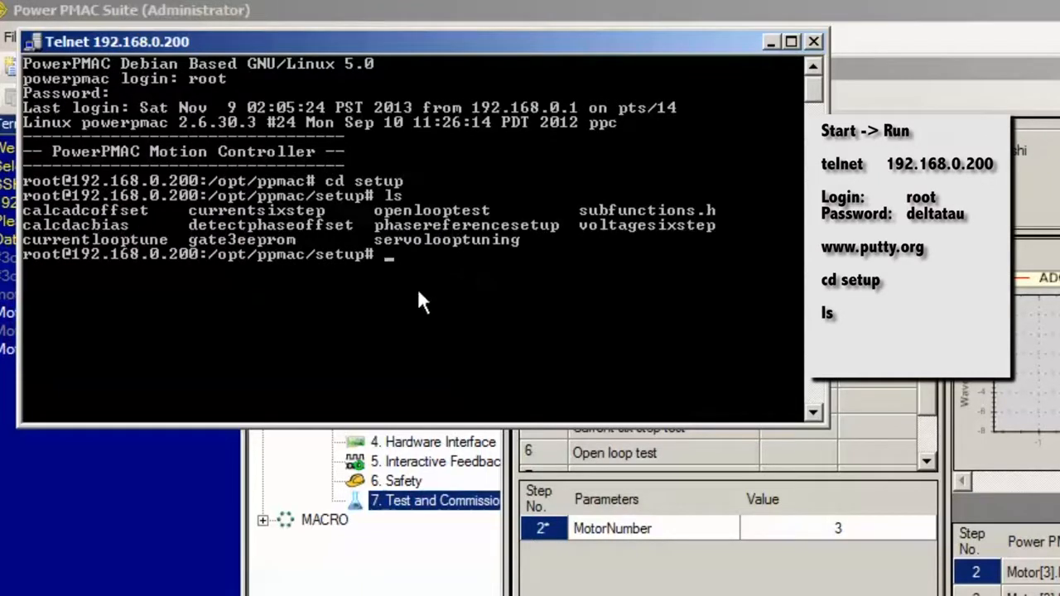
{"action": "type", "text": "c"}
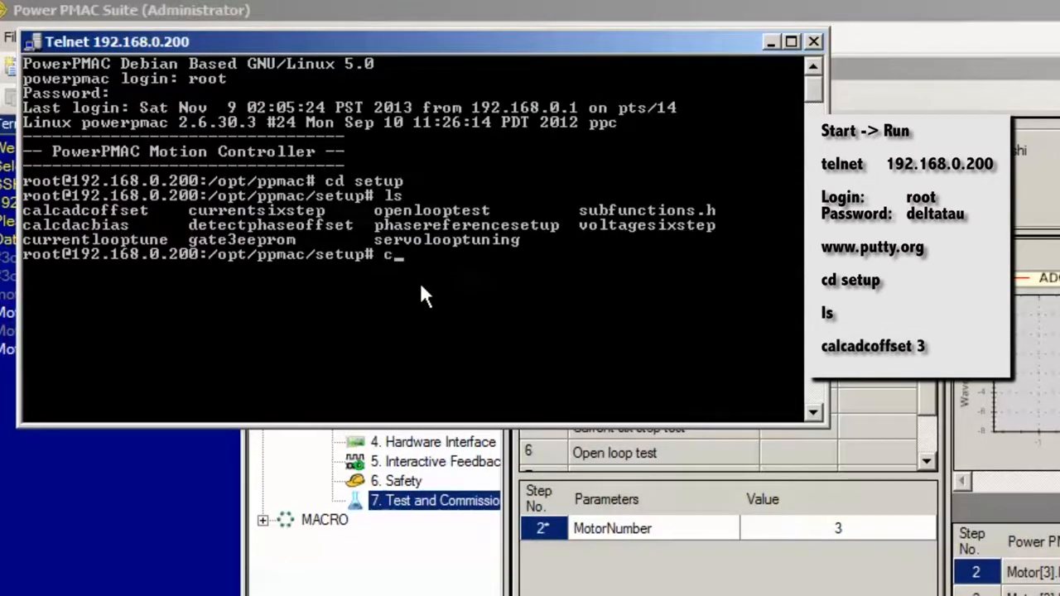
{"action": "type", "text": "alcadcoffset 3"}
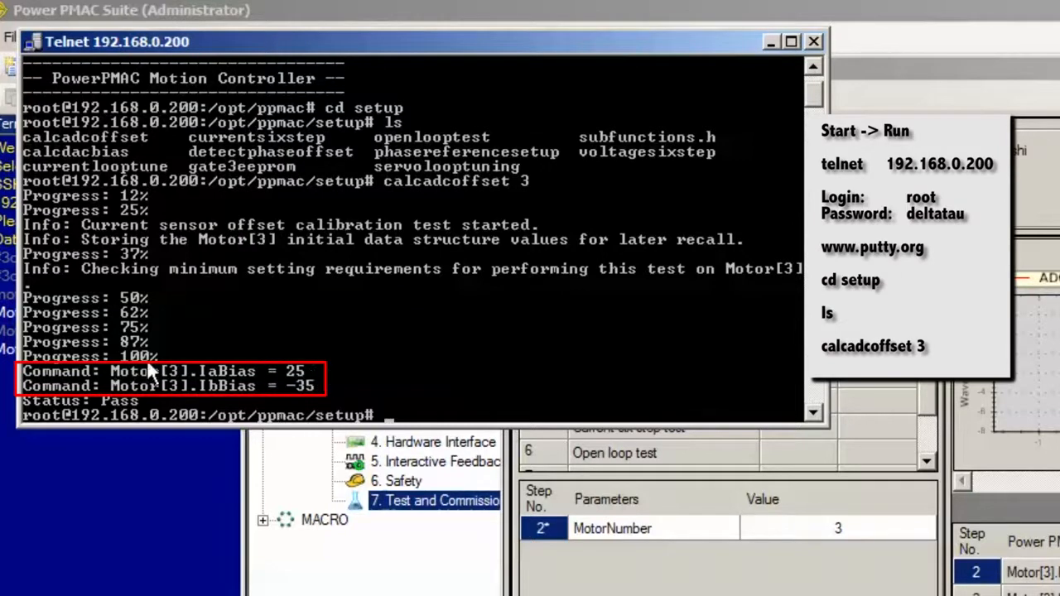
{"action": "mouse_move", "coordinate": [533, 389]}
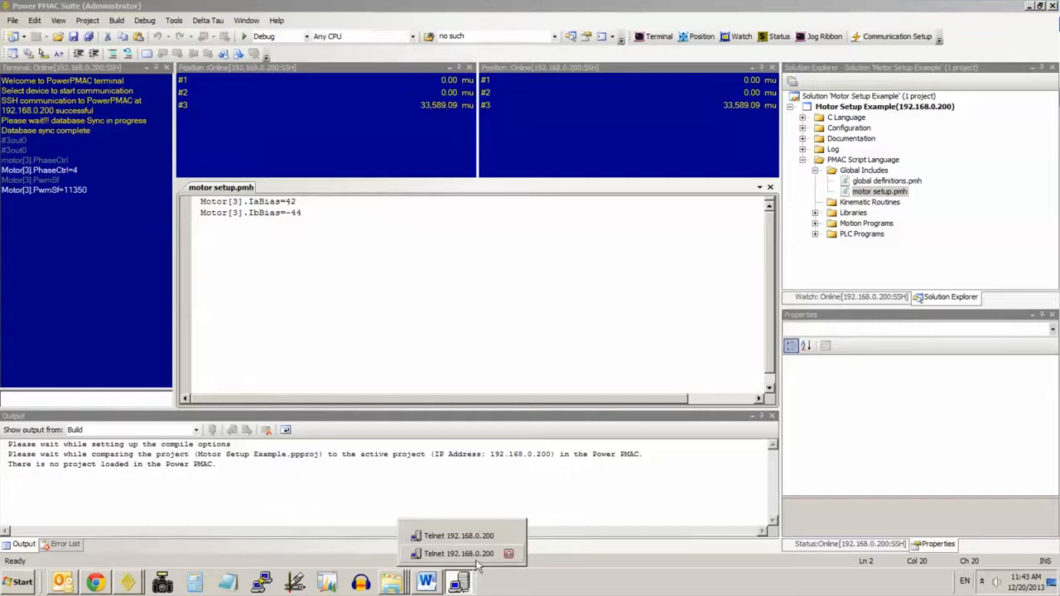
Edit motor setup.pmh so Motor[3].IaBias=25 and Motor[3].IbBias=-35
{"action": "left_click", "coordinate": [459, 536]}
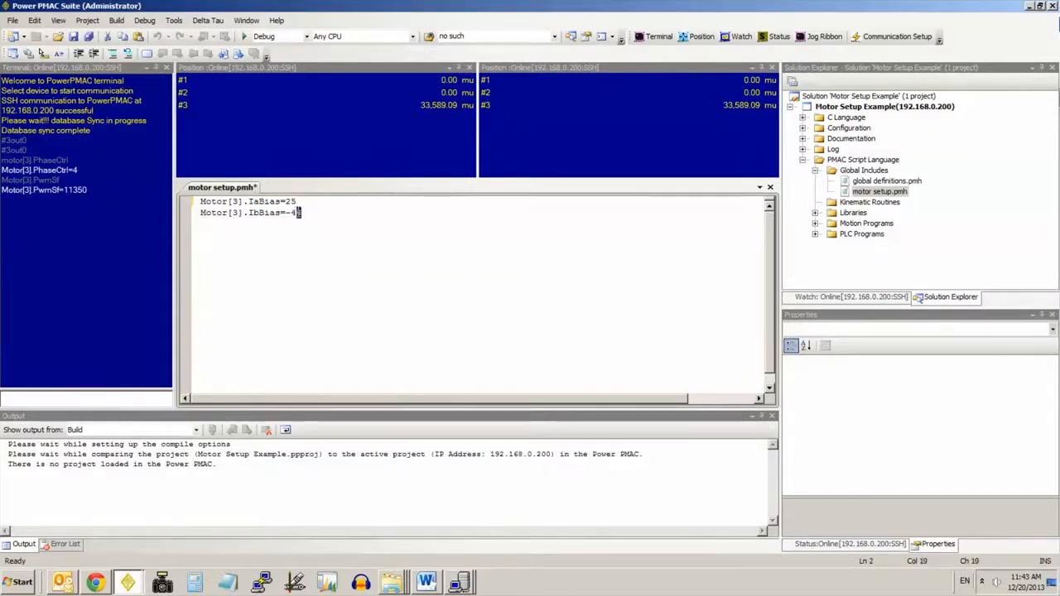
{"action": "type", "text": "5"}
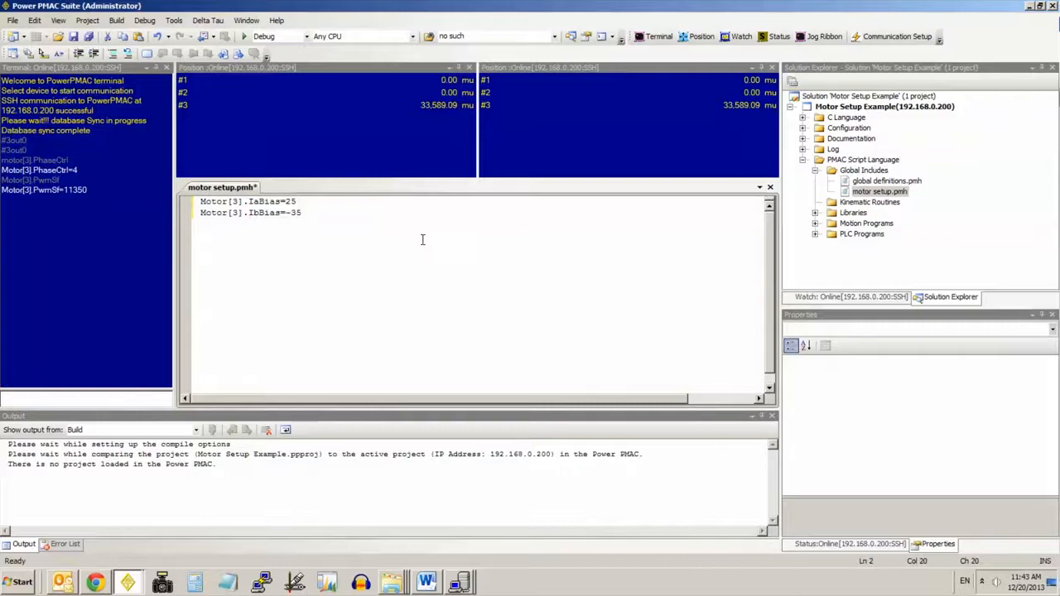